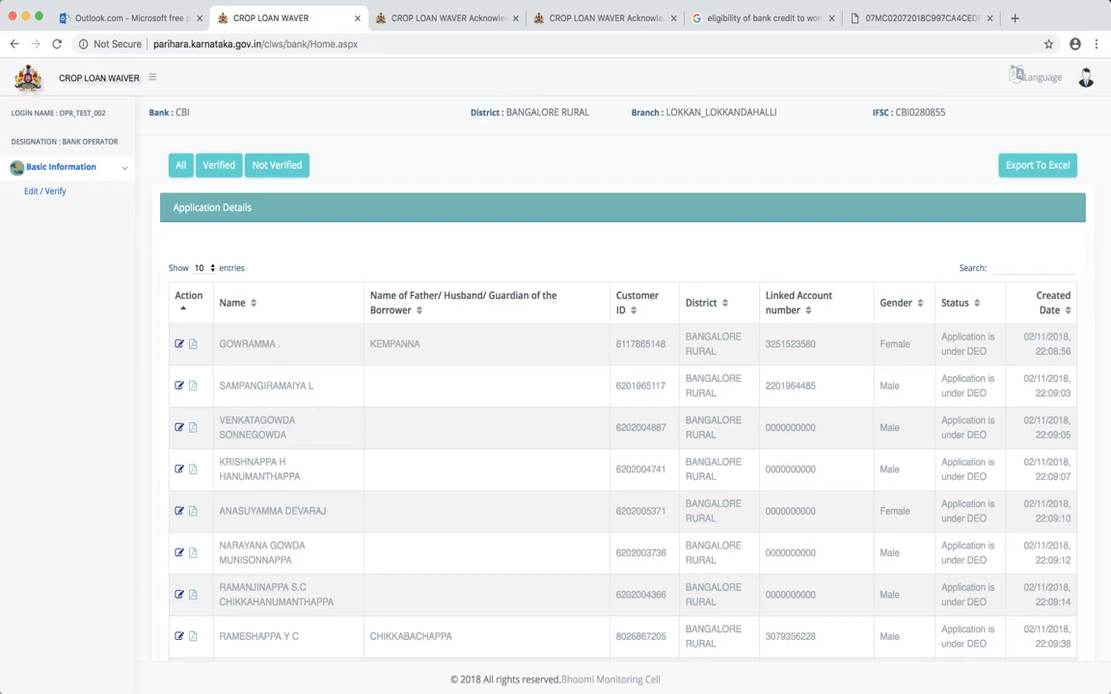
Step: Scroll through the application table and search it for the name 'venesh'
scroll(down, 3)
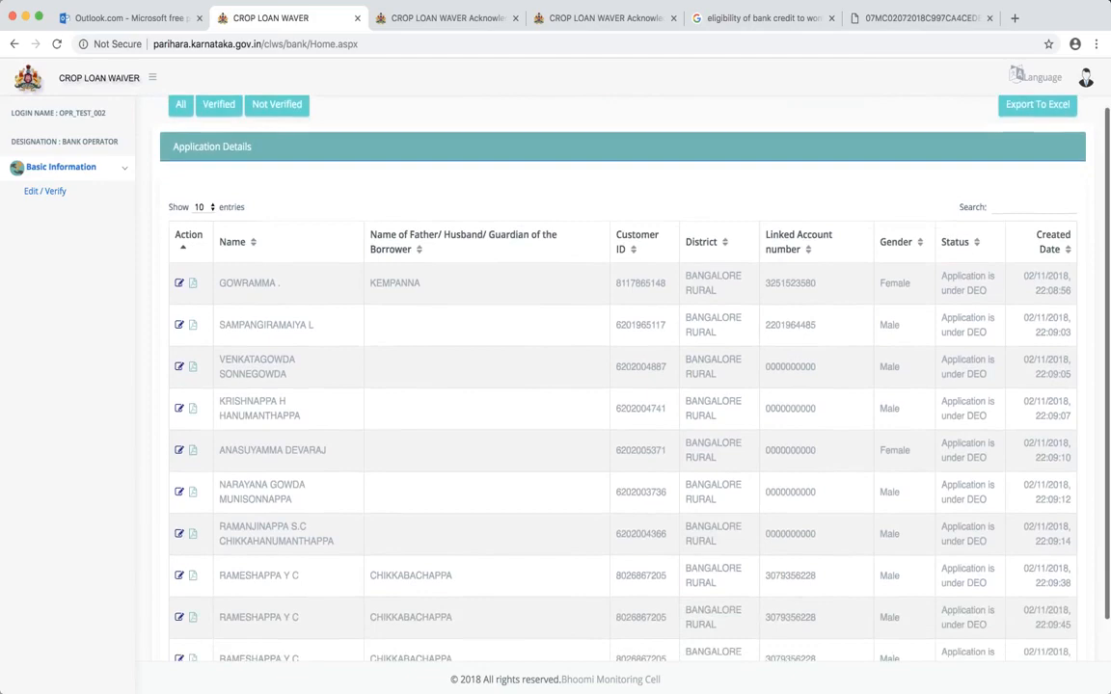
scroll(down, 3)
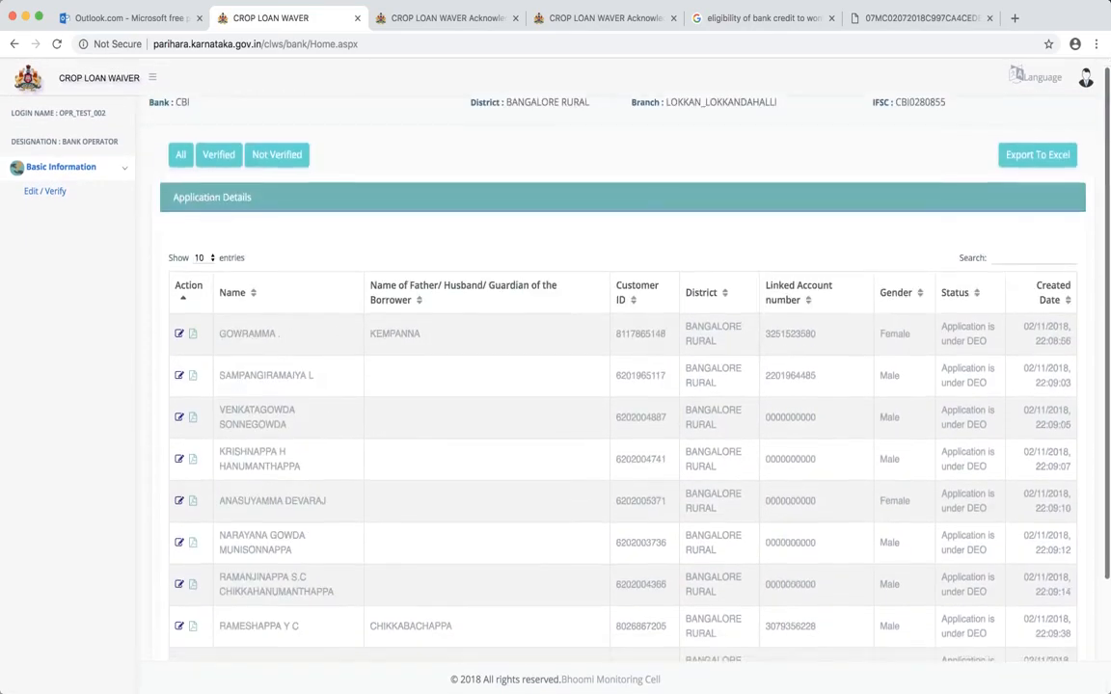
scroll(down, 3)
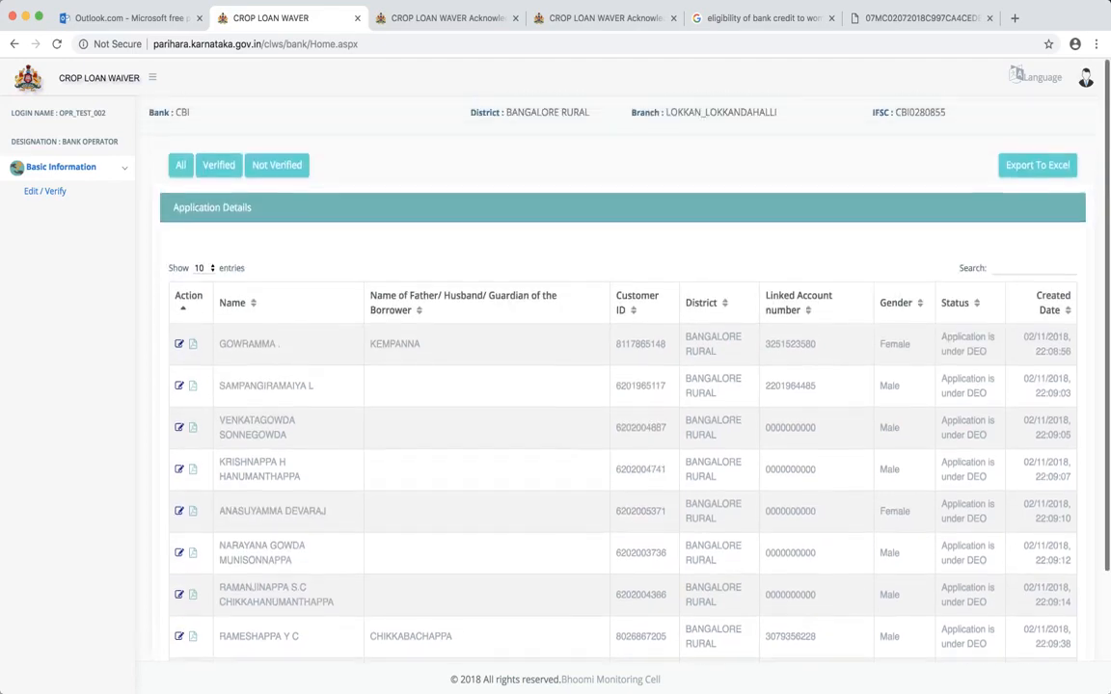
scroll(down, 3)
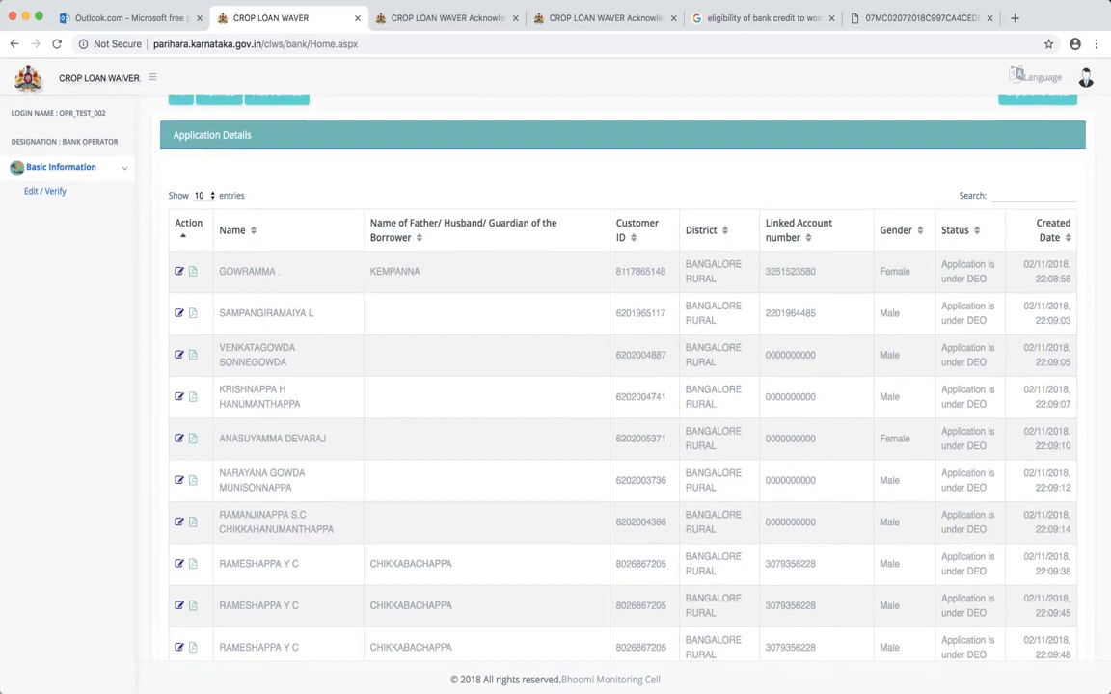
click(1032, 195)
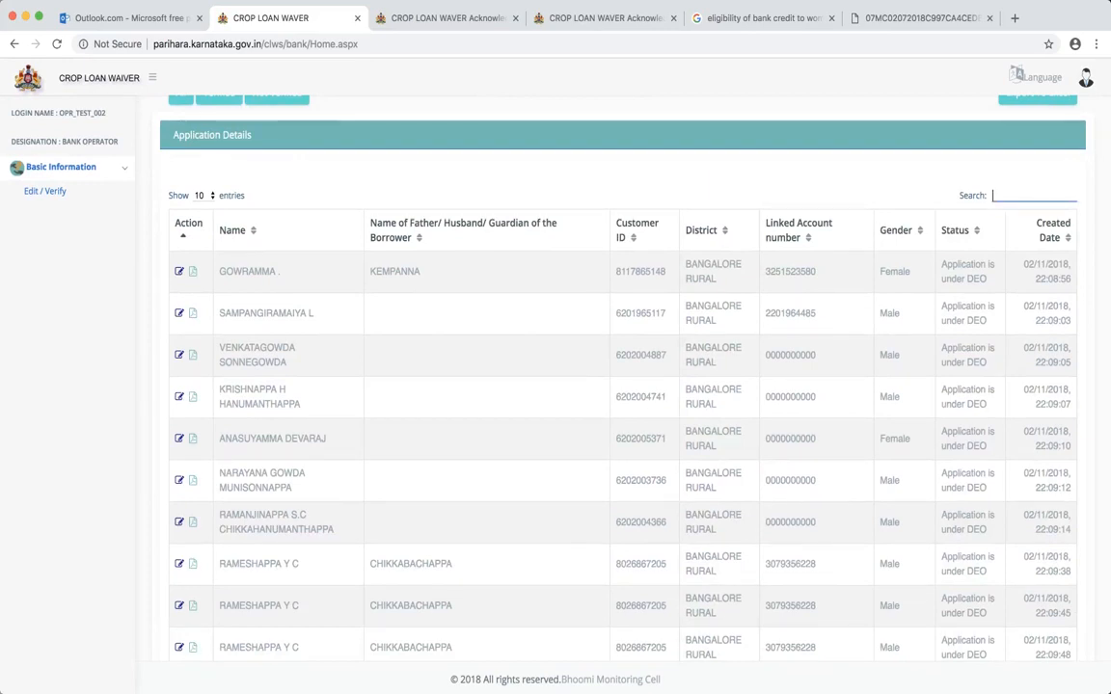
text(venkat)
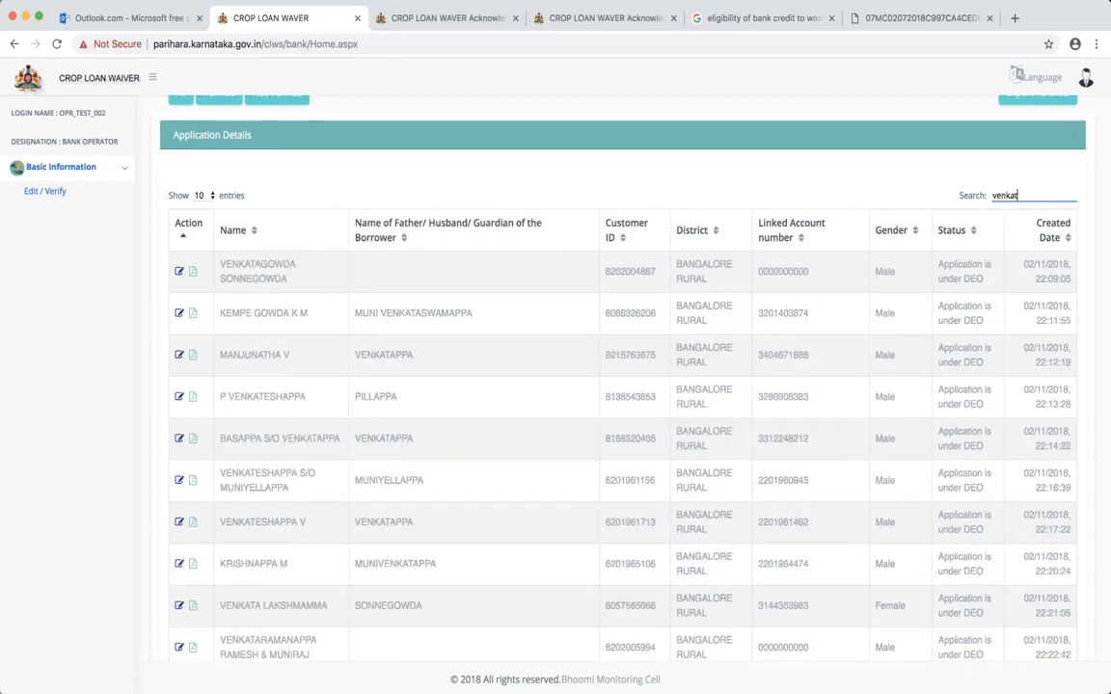
text(esh)
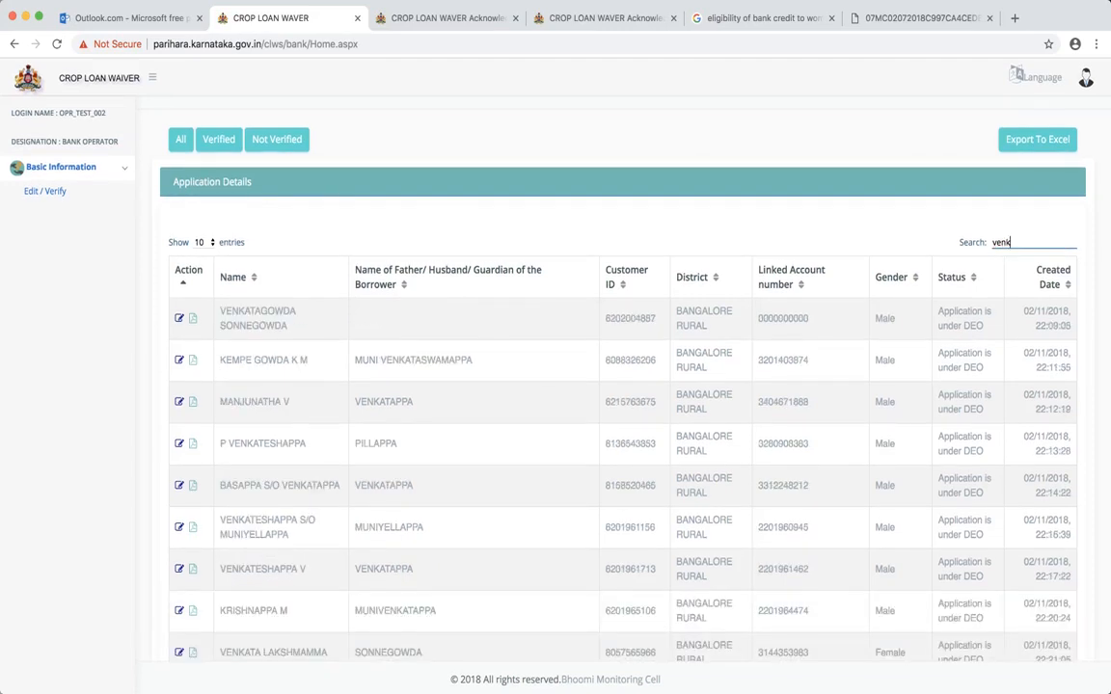
Step: Replace the name search with 'sur', then filter by 'female'
key(Backspace)
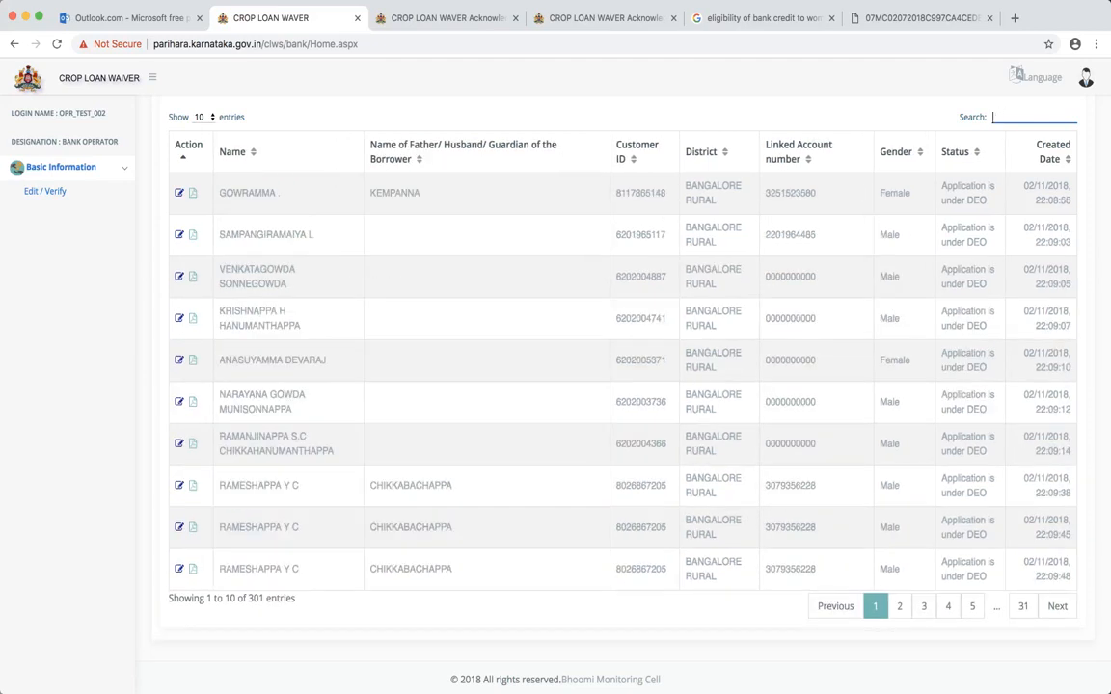
text(sur)
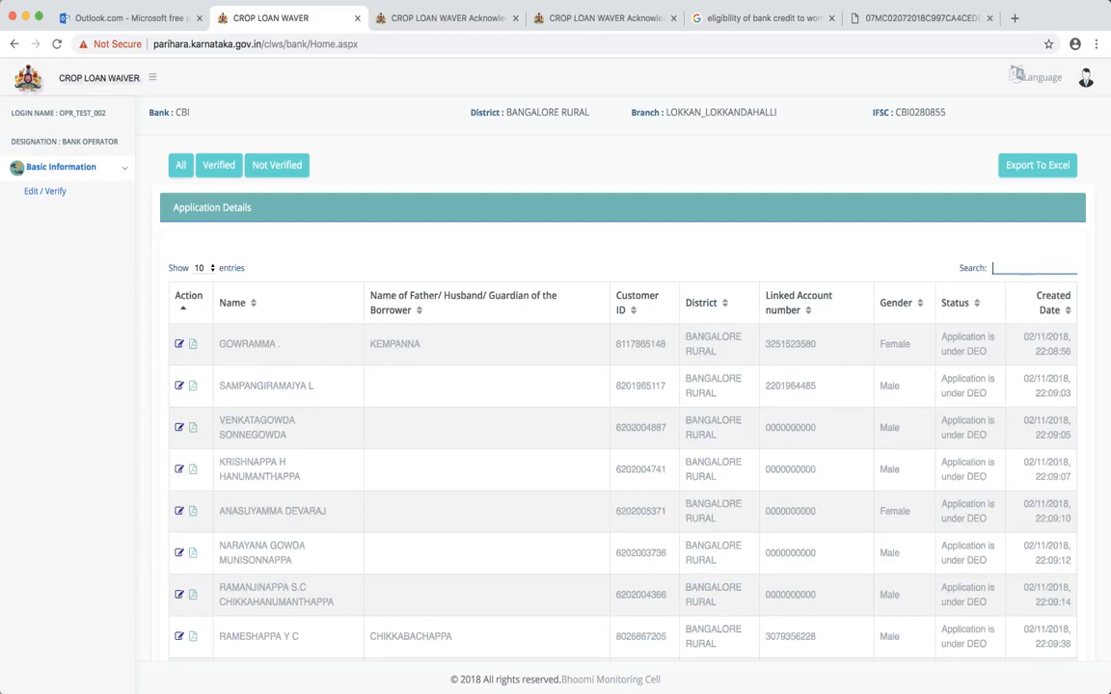
text(female)
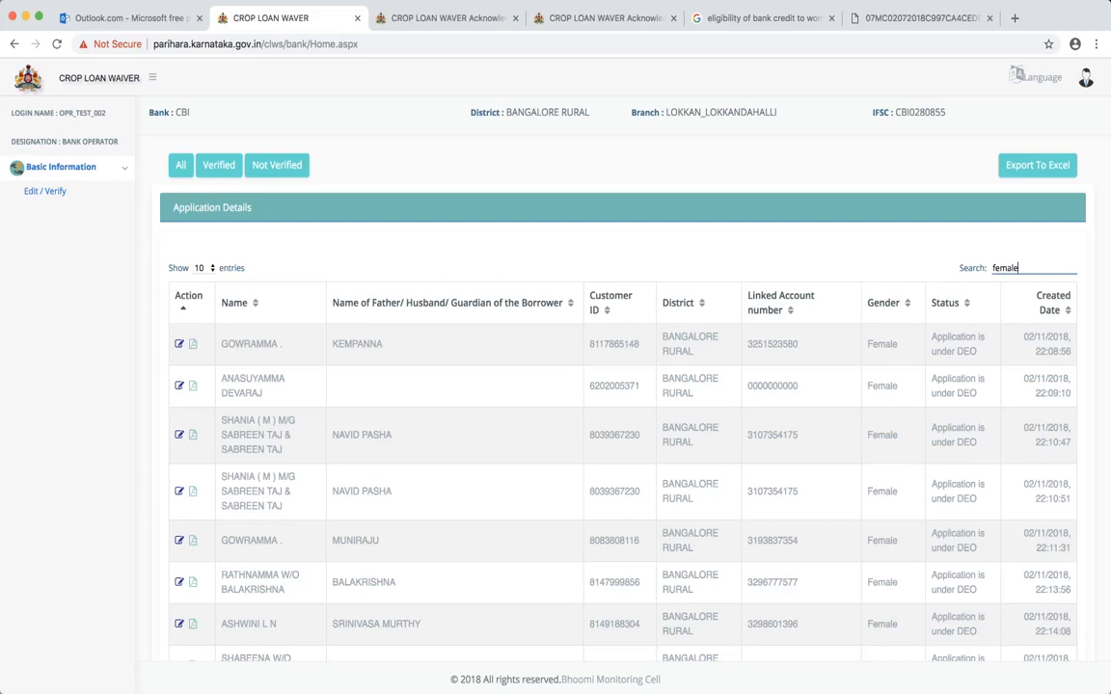
scroll(down, 3)
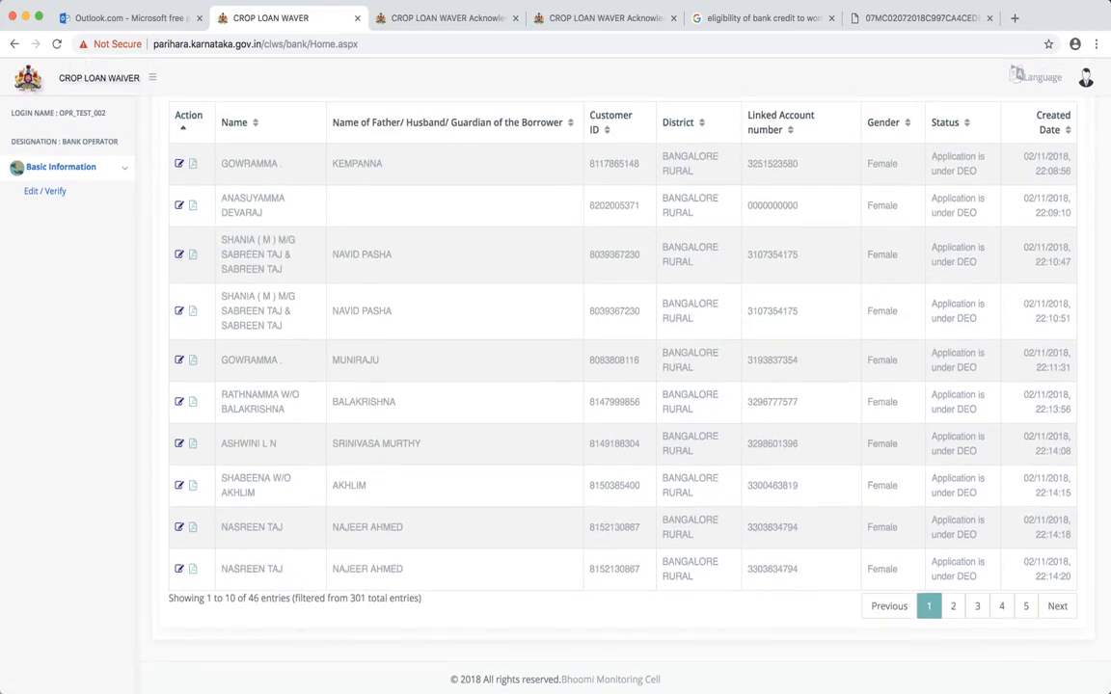
text(female)
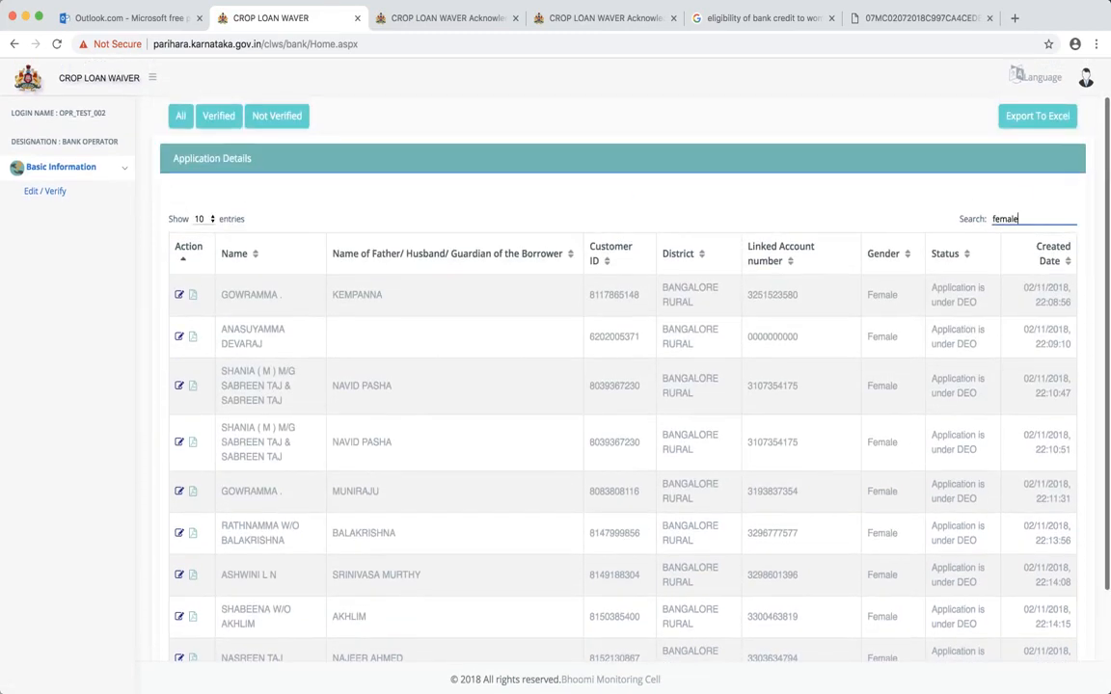
Step: Swap the gender filter for '117' and review the 10 matching entries
key(Backspace)
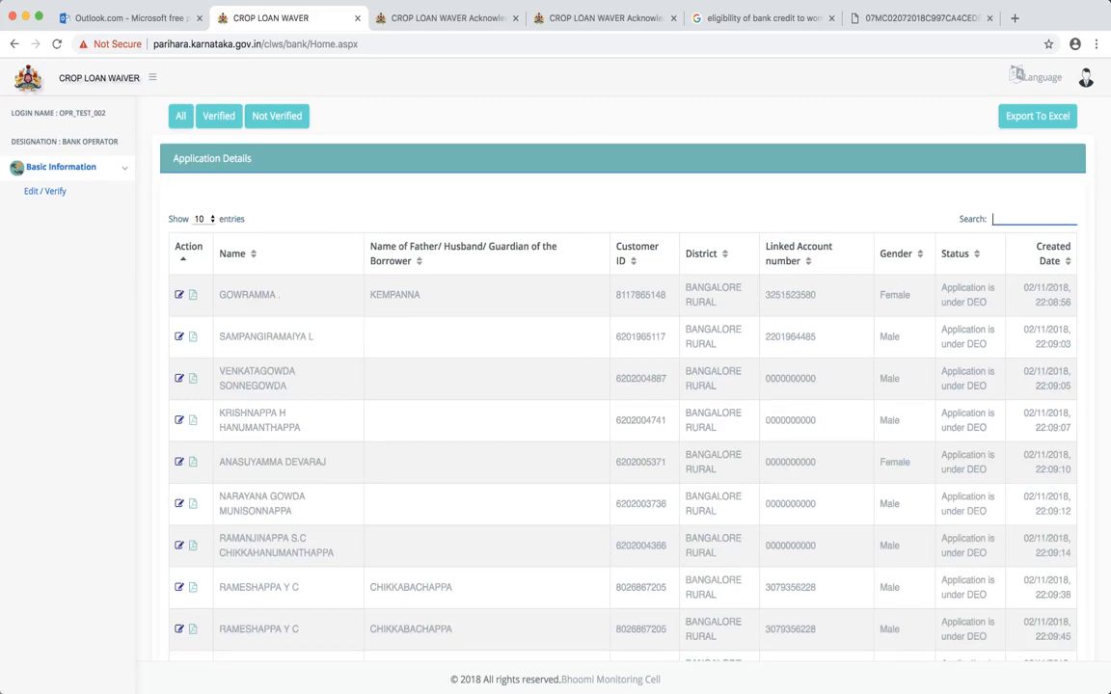
text(117)
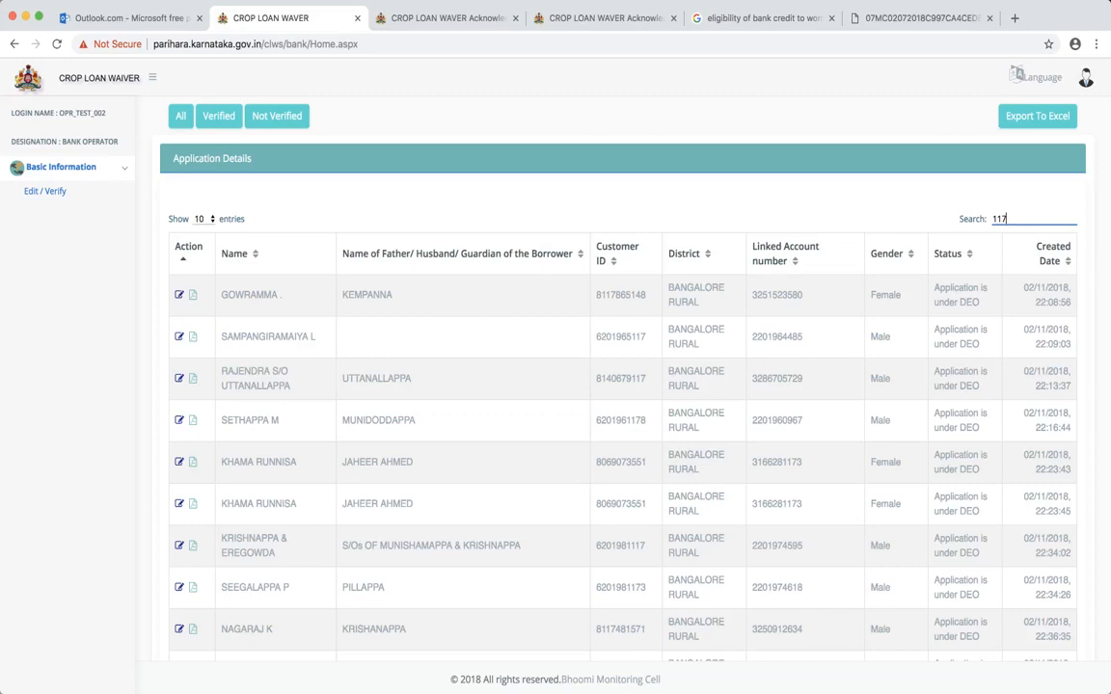
scroll(down, 3)
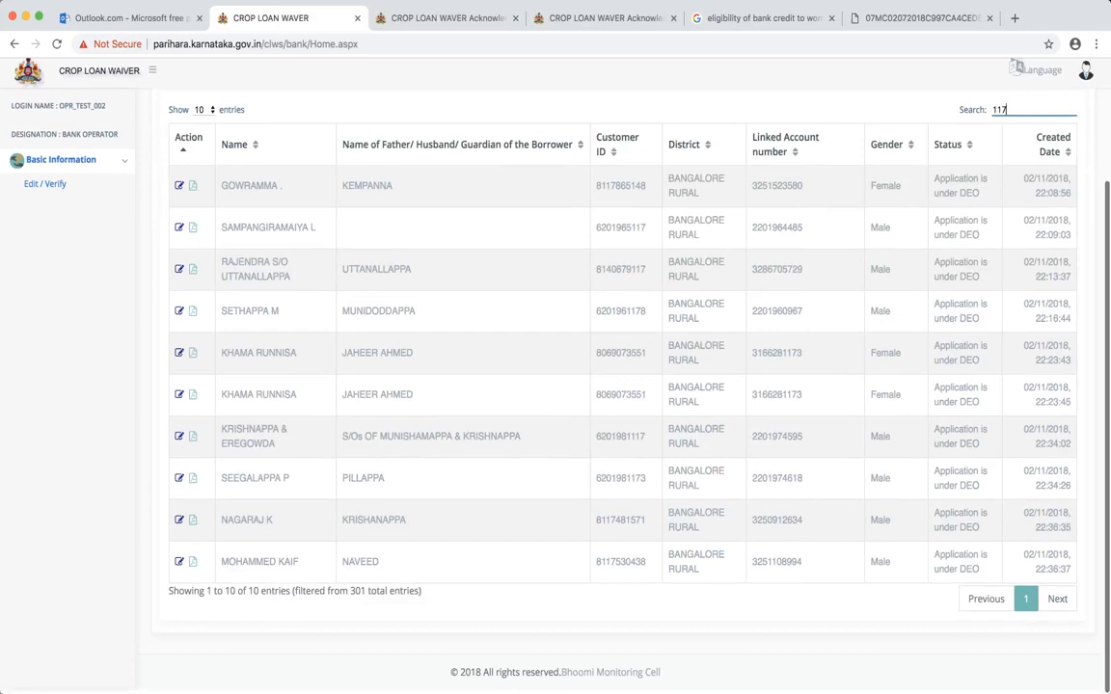